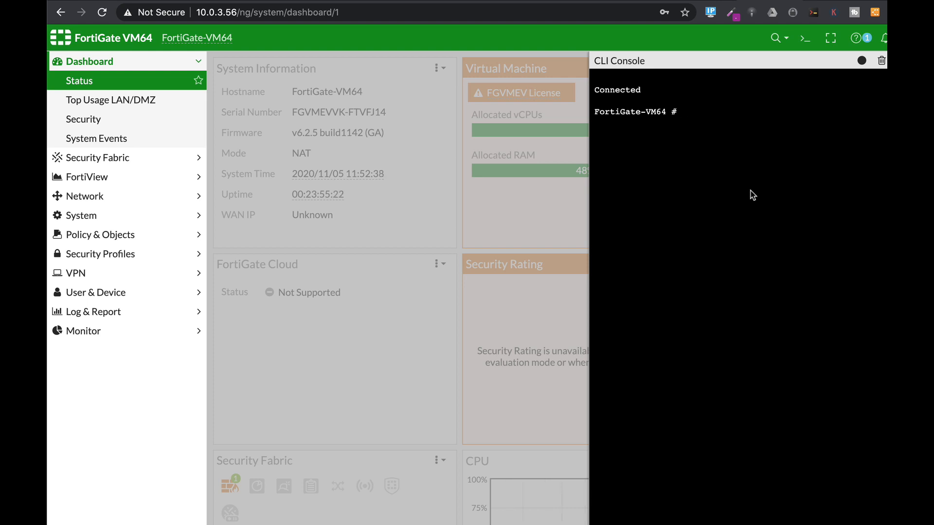
Step: Run 'diag sys top' in the CLI Console to show live CPU and memory per process
text(diag sys top)
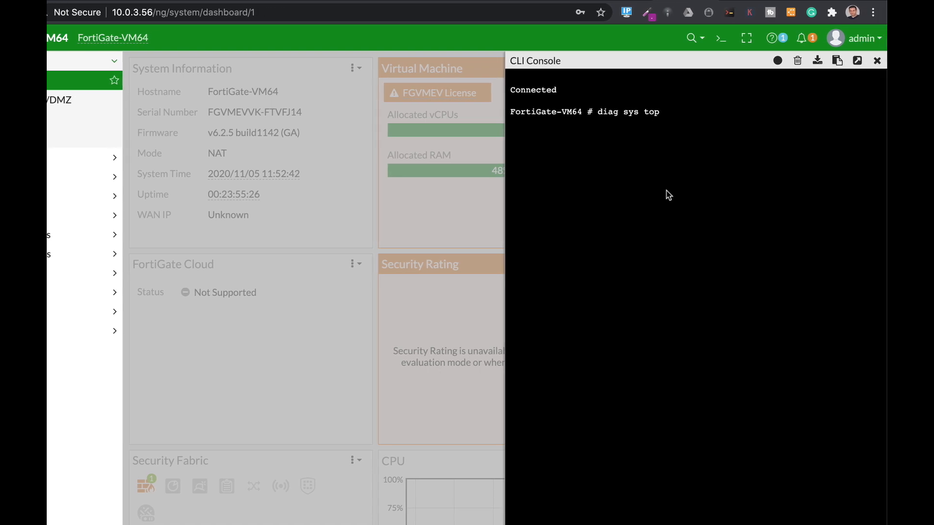
key(Enter)
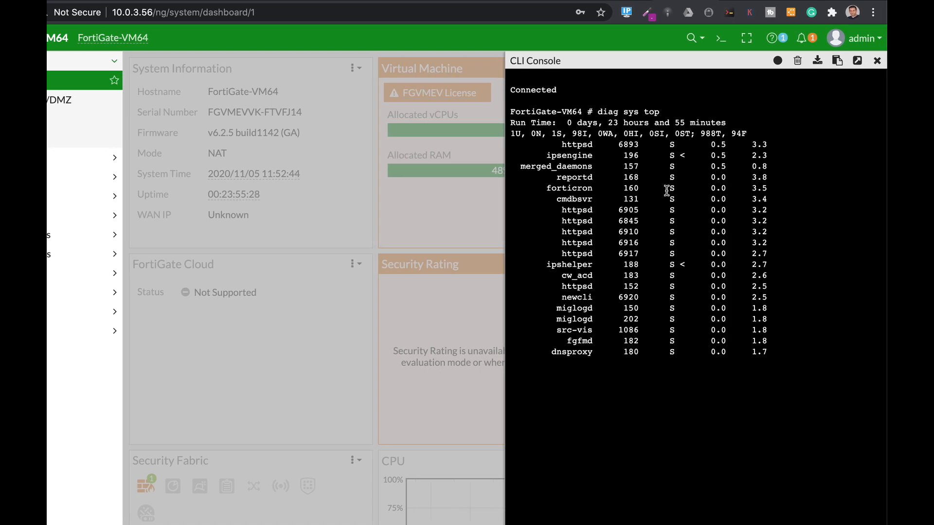
text(diag sys top)
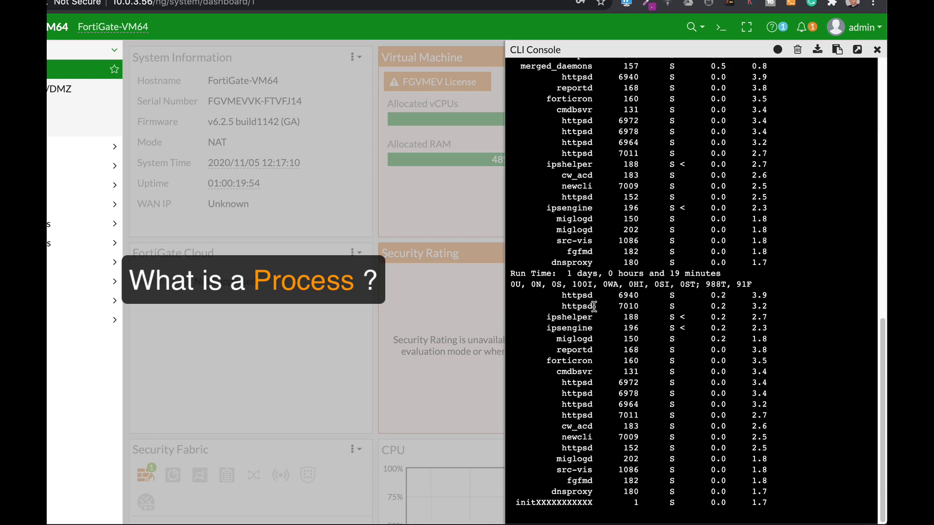
mouse_move(780, 297)
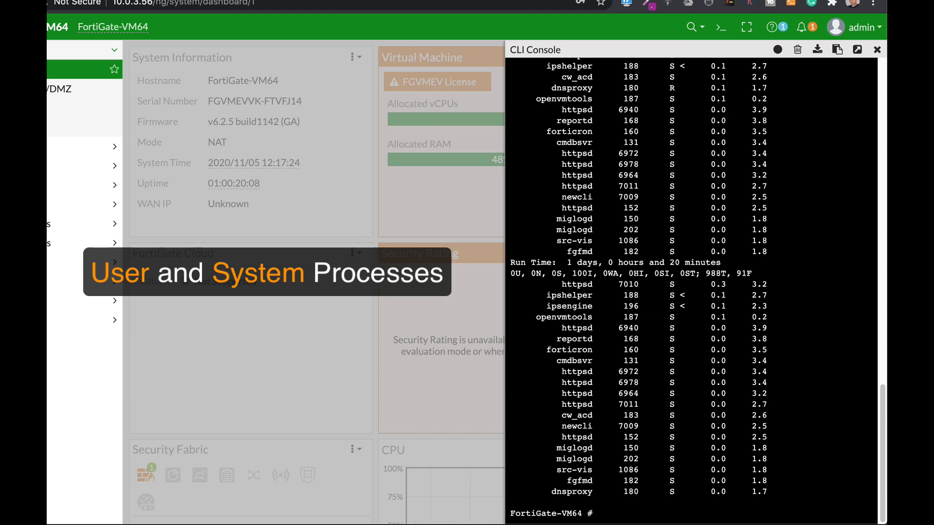
Step: Quit the live listing and enter the 'diag sys top-summary' command
text(diag sys top)
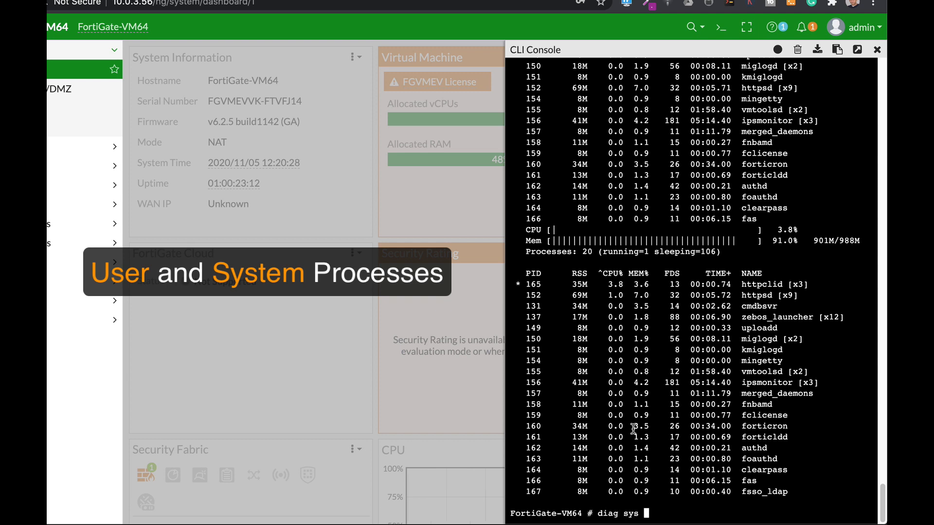
Step: Rerun 'diag sys top', let it refresh, then quit back to the prompt
text(top)
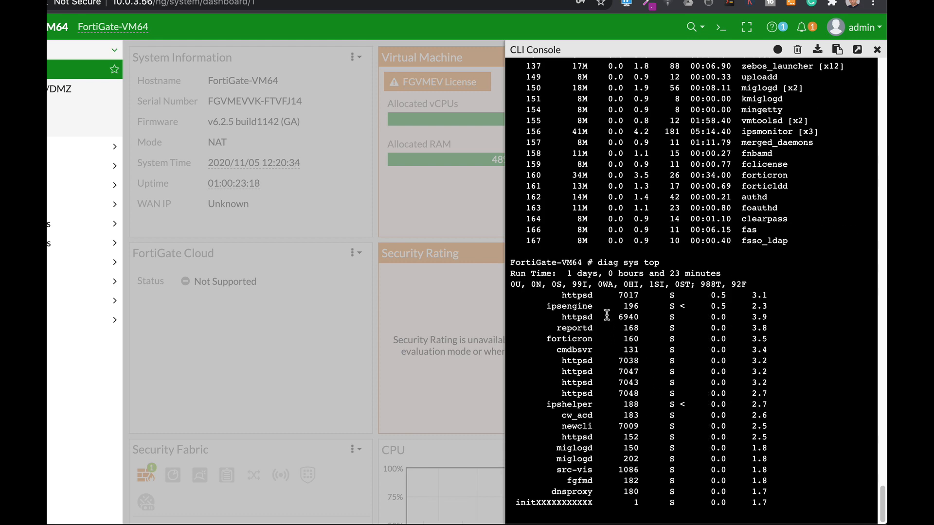
mouse_move(832, 414)
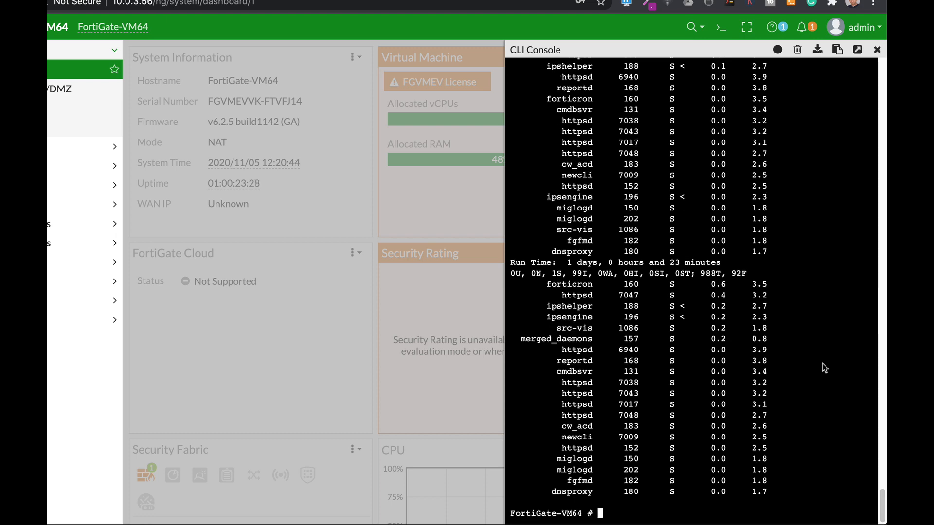
Step: Run 'diag sys top-summary' again to list per-process memory, CPU and file descriptors
text(diag sys top-summary ')
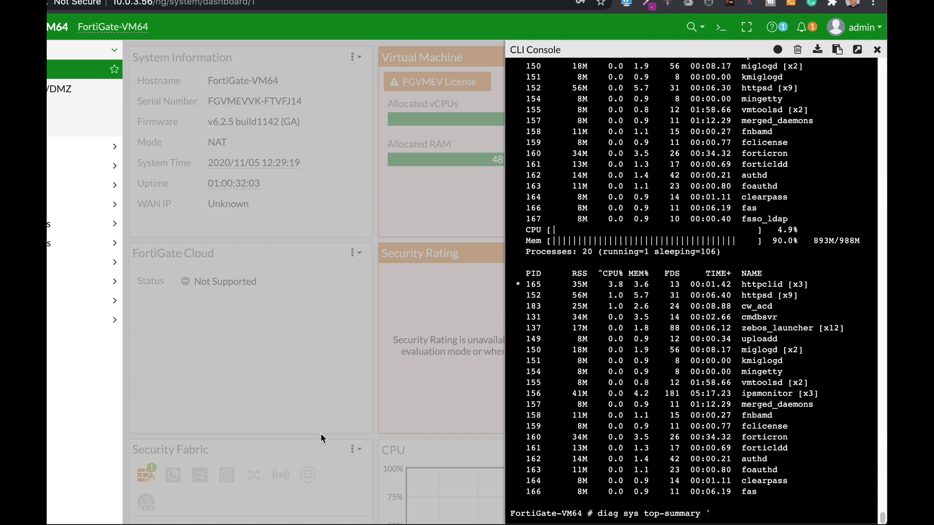
Step: Run "diag sys top-summary '-n 5 --sort=mem'" so httpsd tops the memory ranking
text(n 5 --sort=)
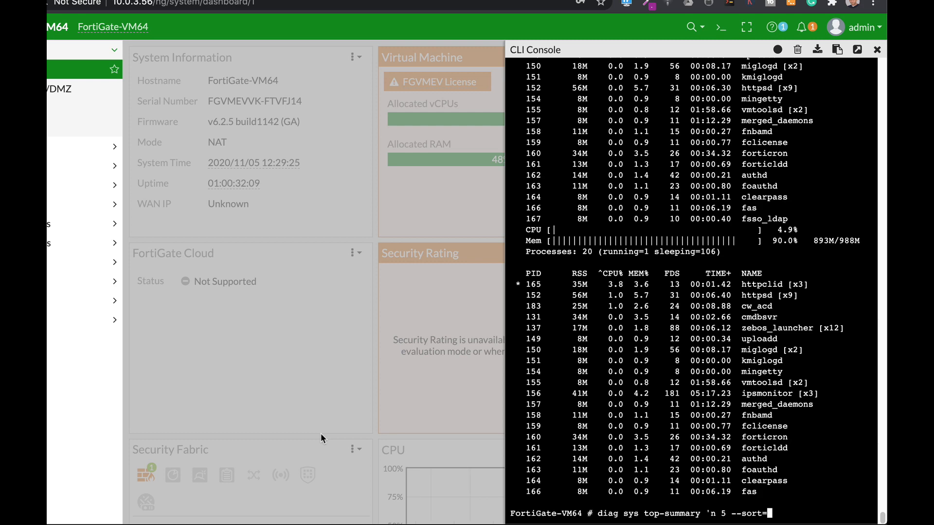
text(mem)
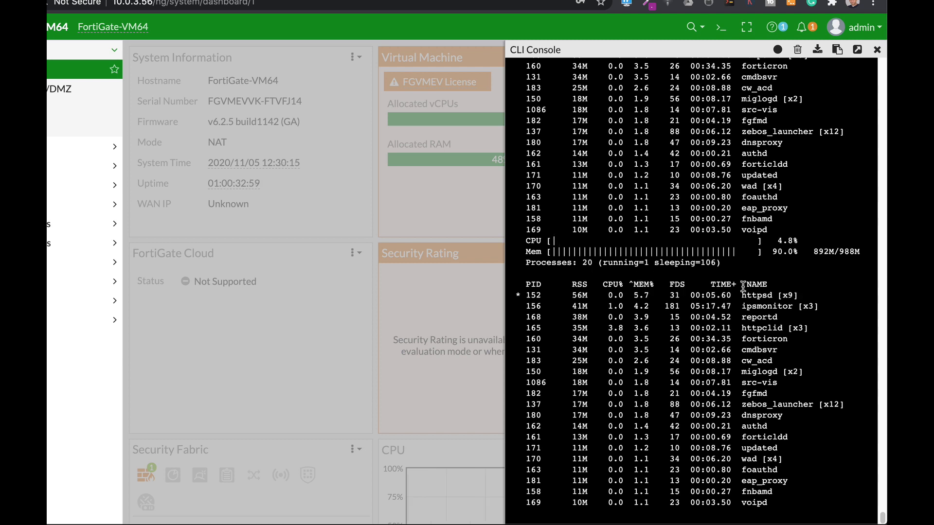
mouse_move(725, 403)
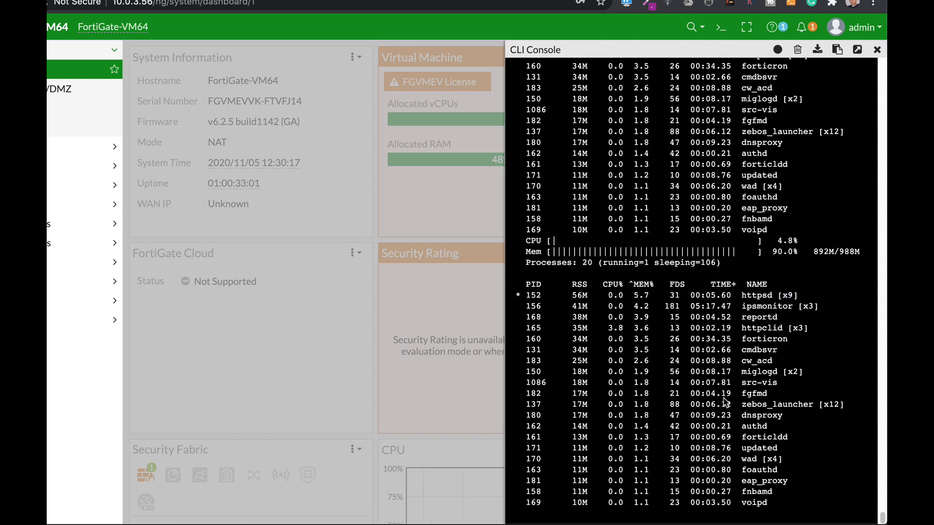